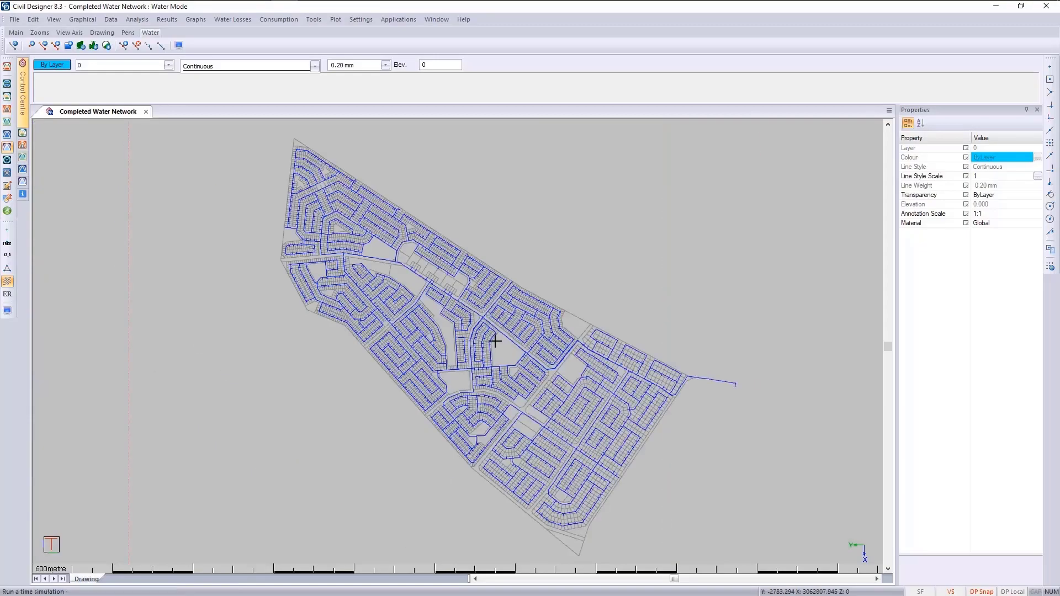
# Step: Open the Analysis > Time Simulation settings, showing the 24-hour default duration
pyautogui.click(138, 19)
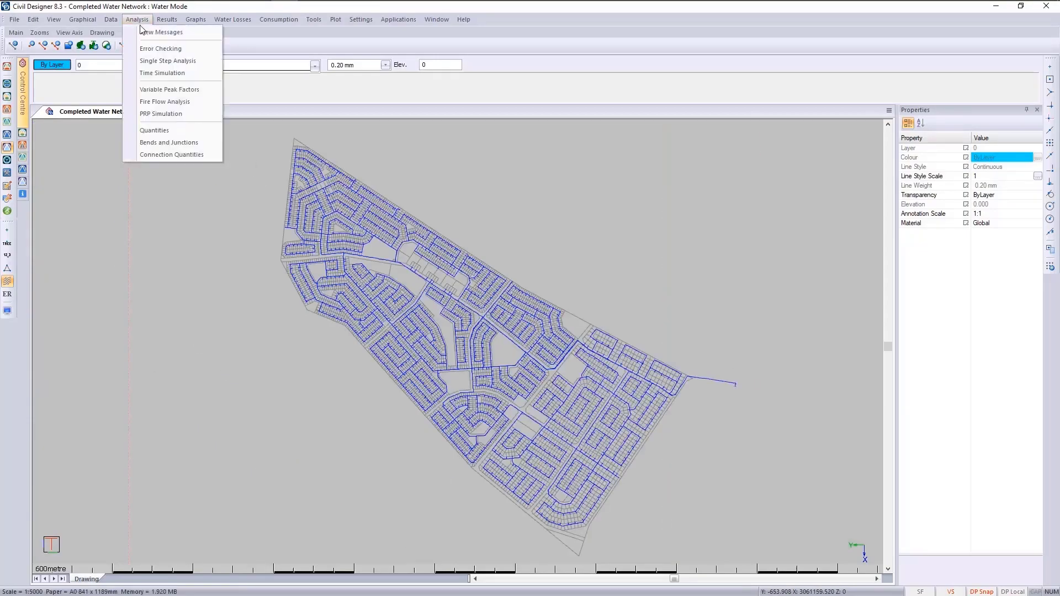
pyautogui.click(163, 73)
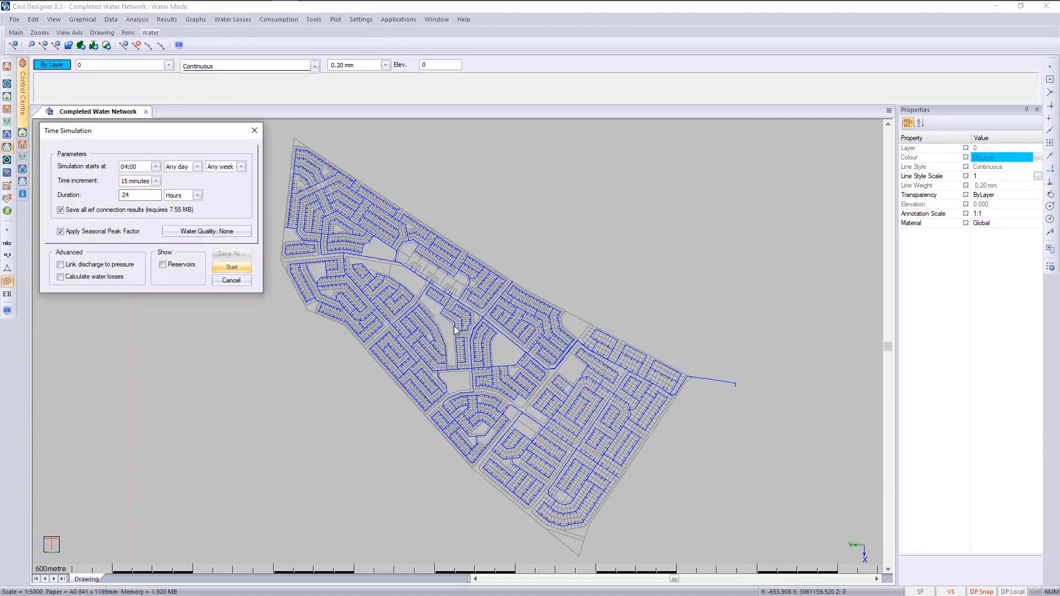
pyautogui.moveTo(219, 254)
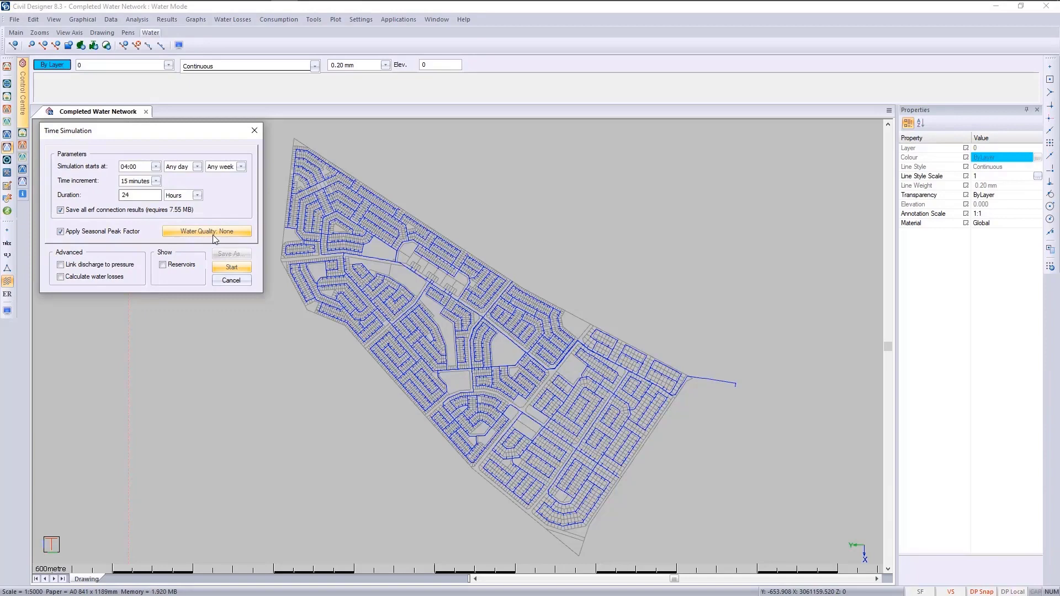
# Step: Set water quality to a Chemical analysis named Chlorine with a 0.06 mg/l source
pyautogui.click(207, 232)
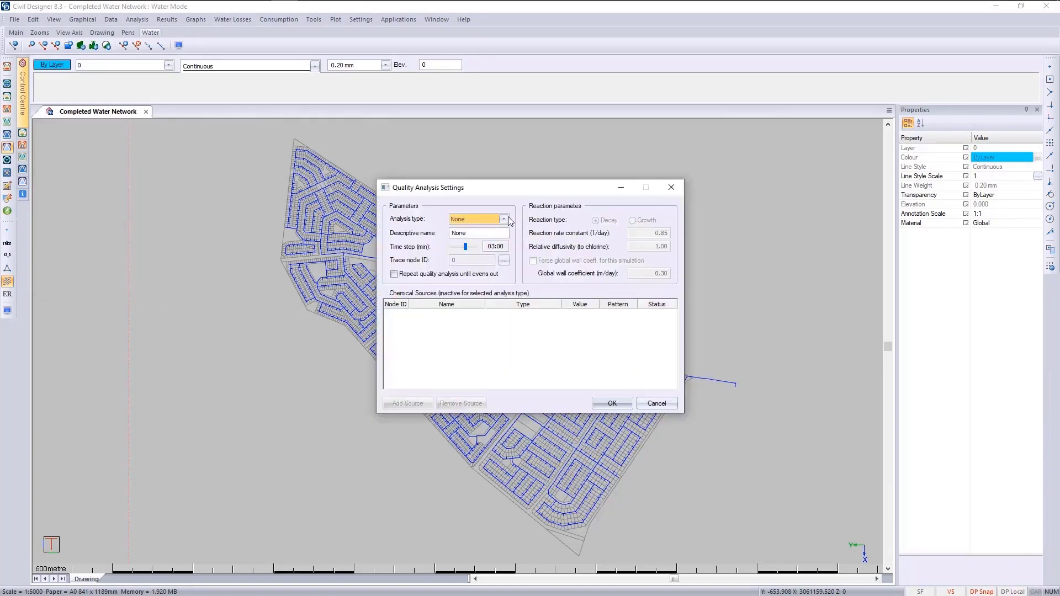
pyautogui.click(504, 219)
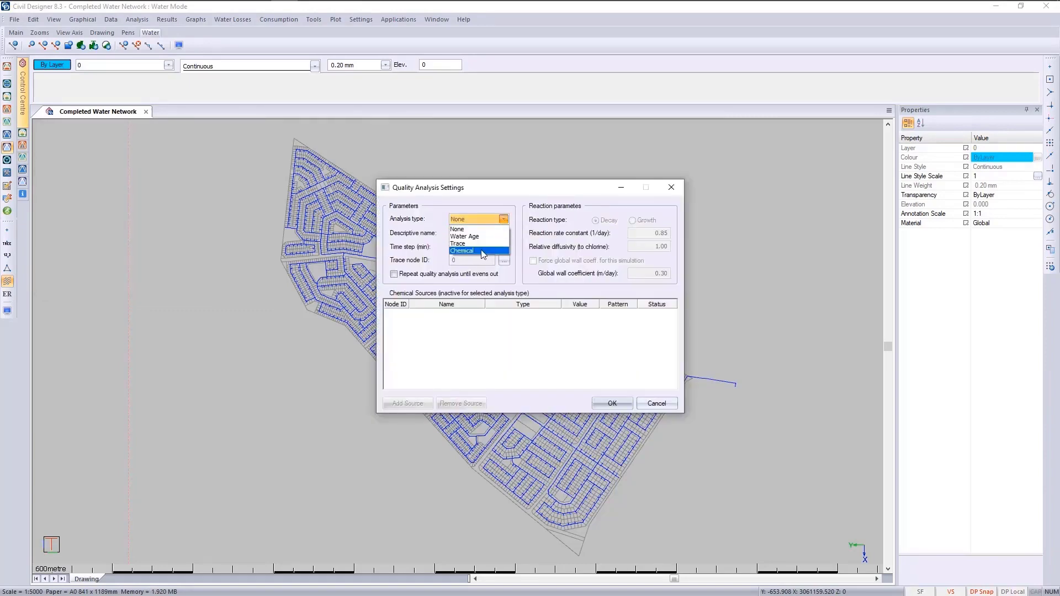
pyautogui.click(462, 251)
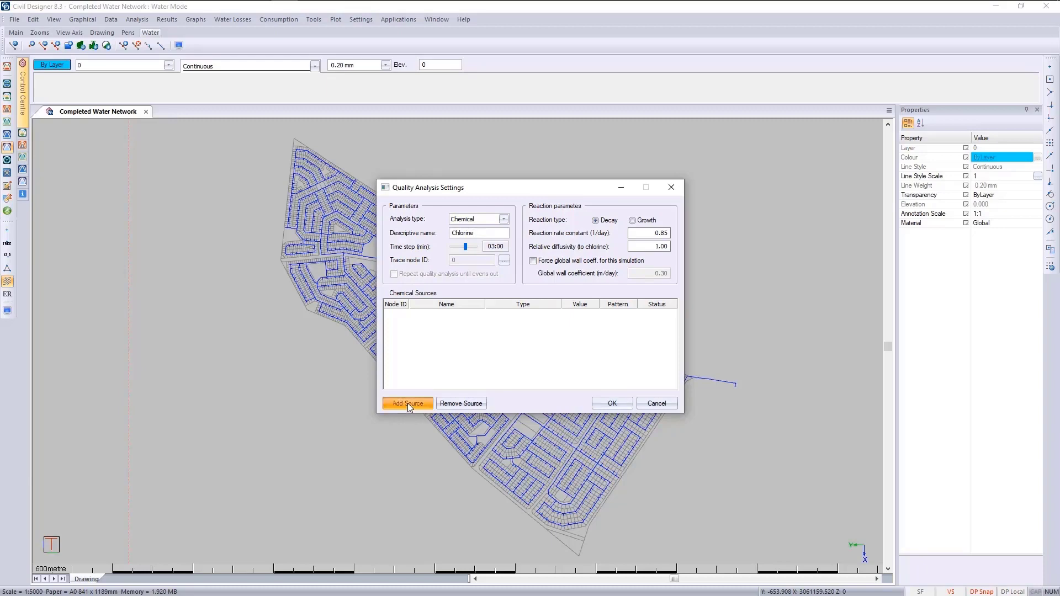
pyautogui.click(407, 403)
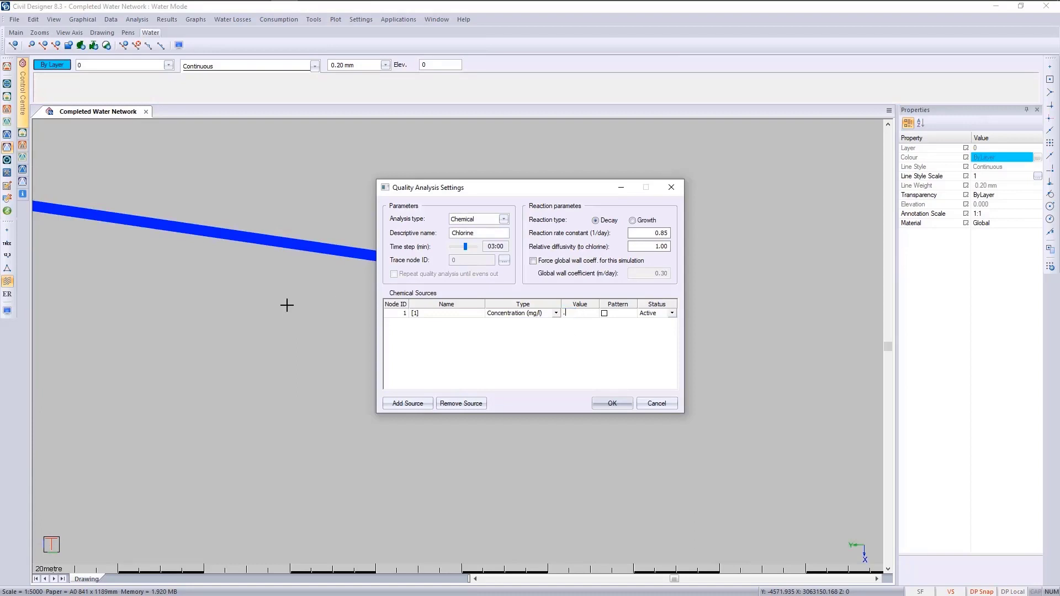
pyautogui.write('06')
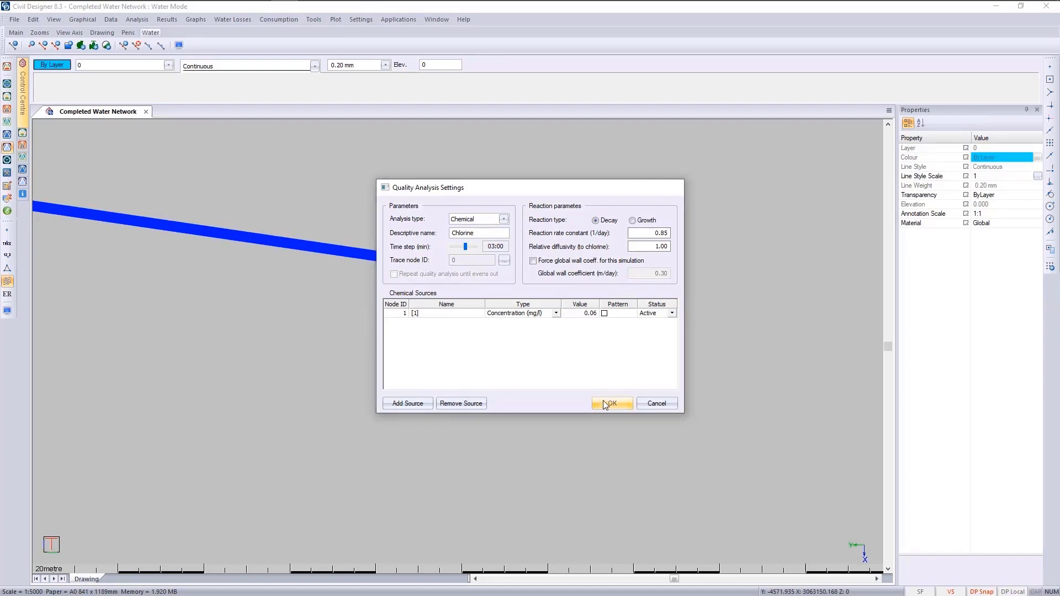
pyautogui.click(611, 404)
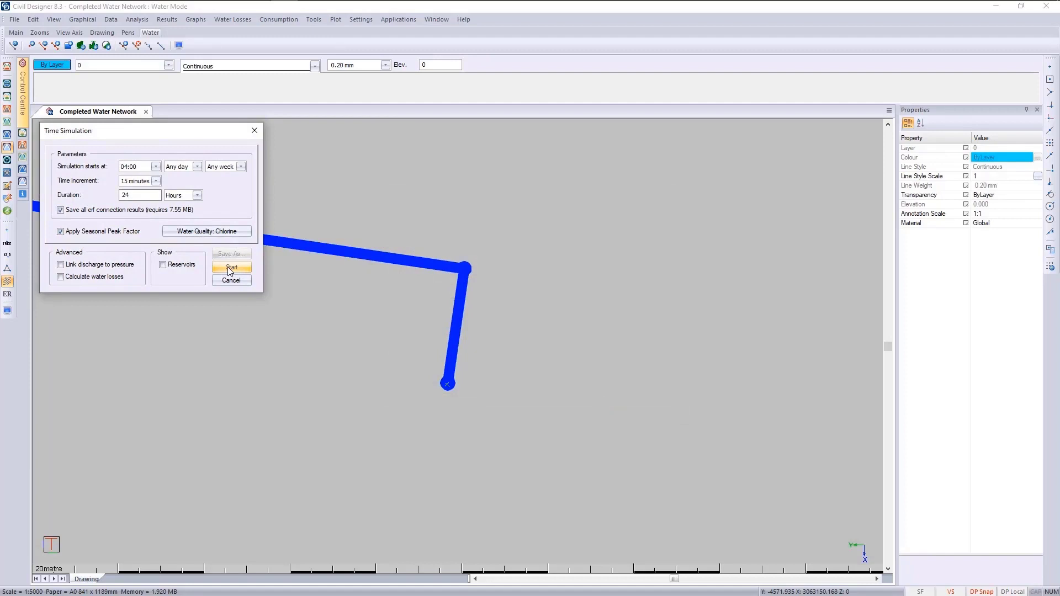
# Step: Run the 24-hour chlorine time simulation and close the finished progress window
pyautogui.click(231, 267)
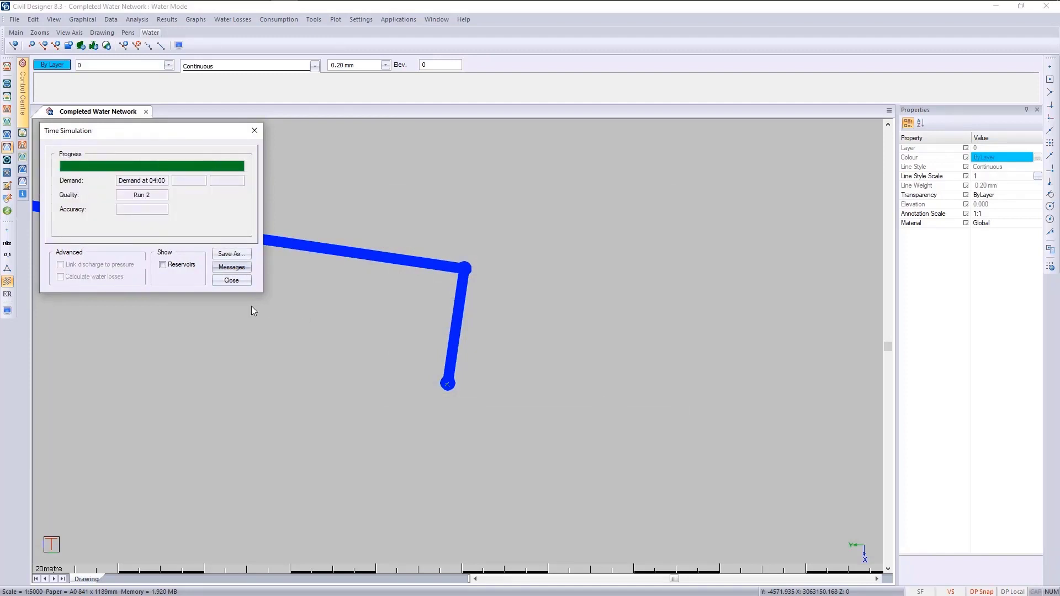
pyautogui.click(231, 280)
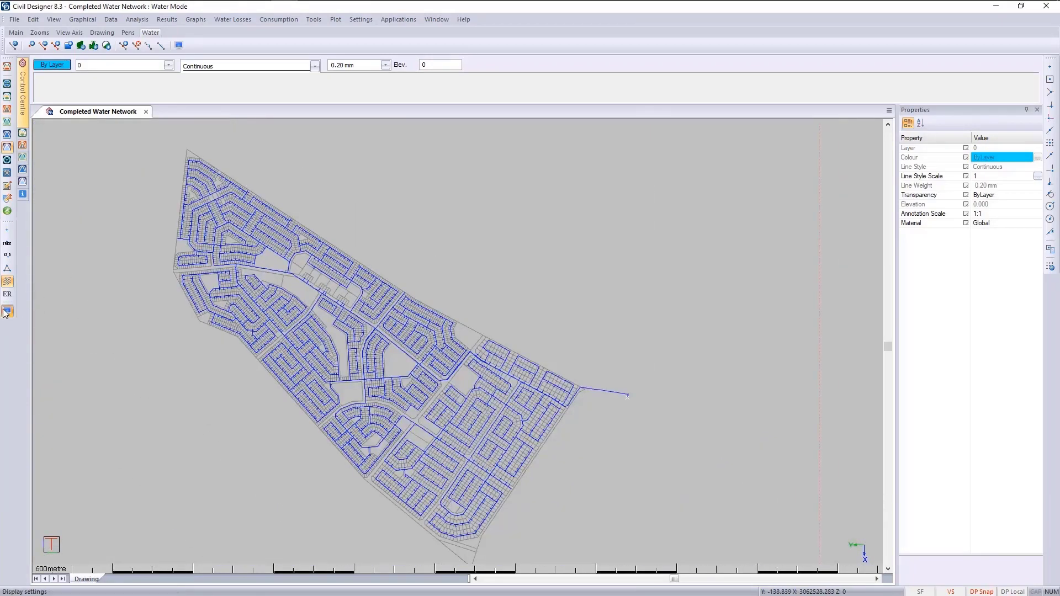
# Step: Set the node annotation text to {QUALITY_FULL} in the Water Settings display options
pyautogui.click(7, 312)
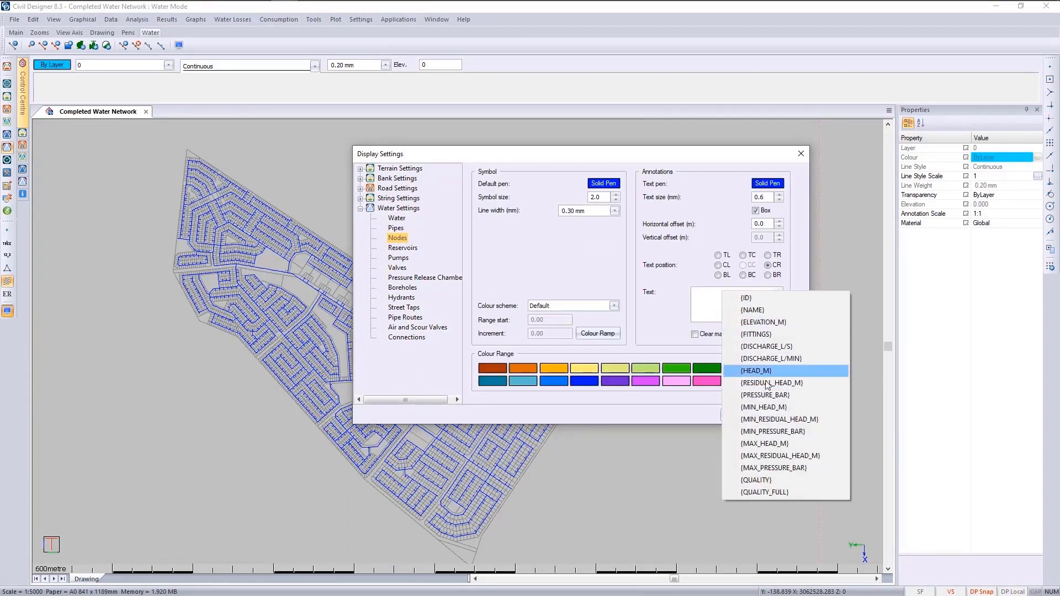
pyautogui.click(762, 492)
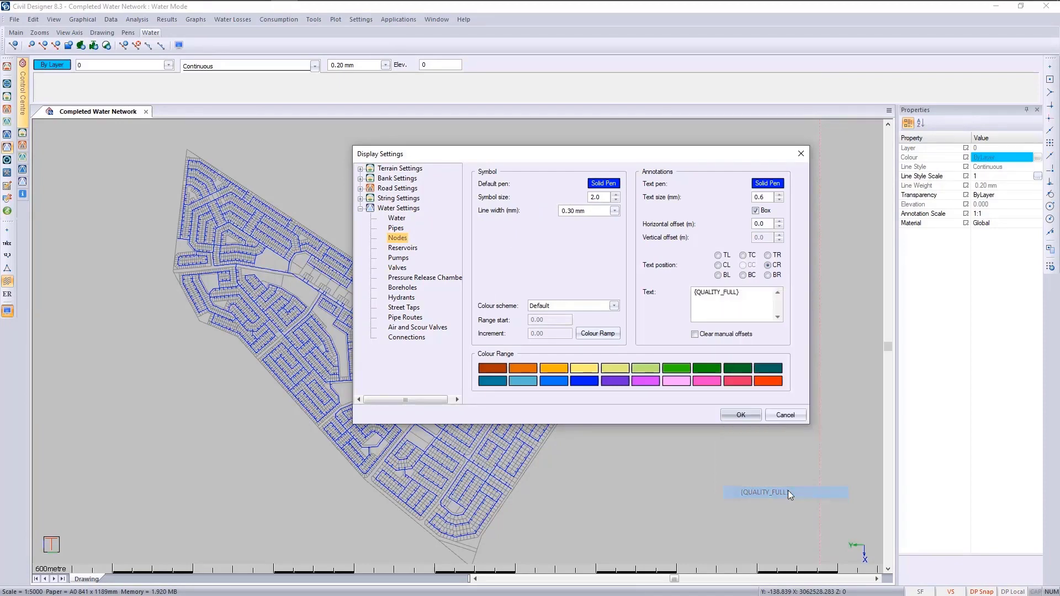
pyautogui.click(740, 415)
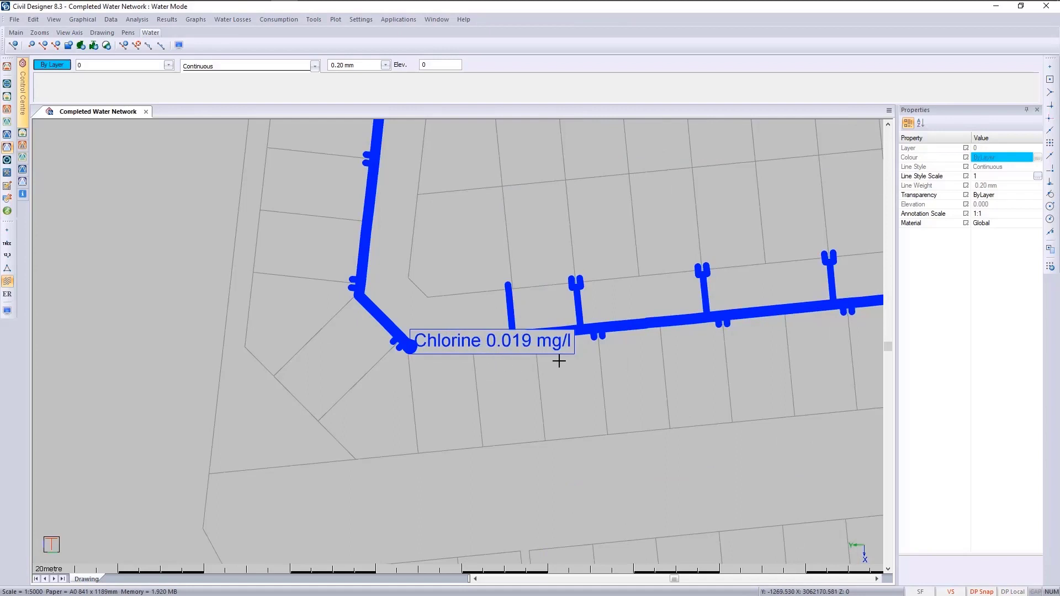
pyautogui.moveTo(569, 365)
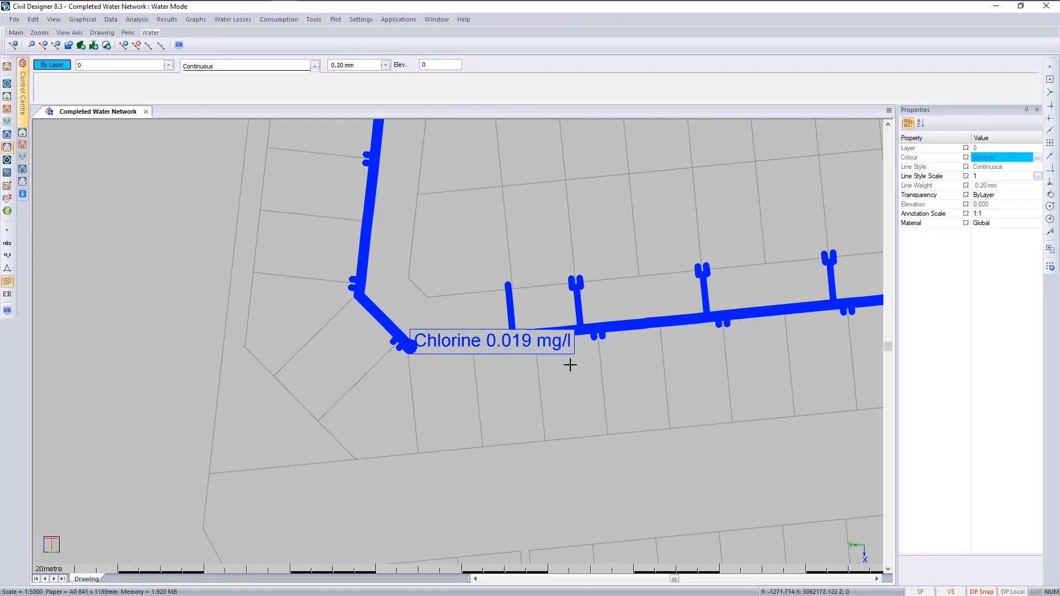
pyautogui.moveTo(438, 373)
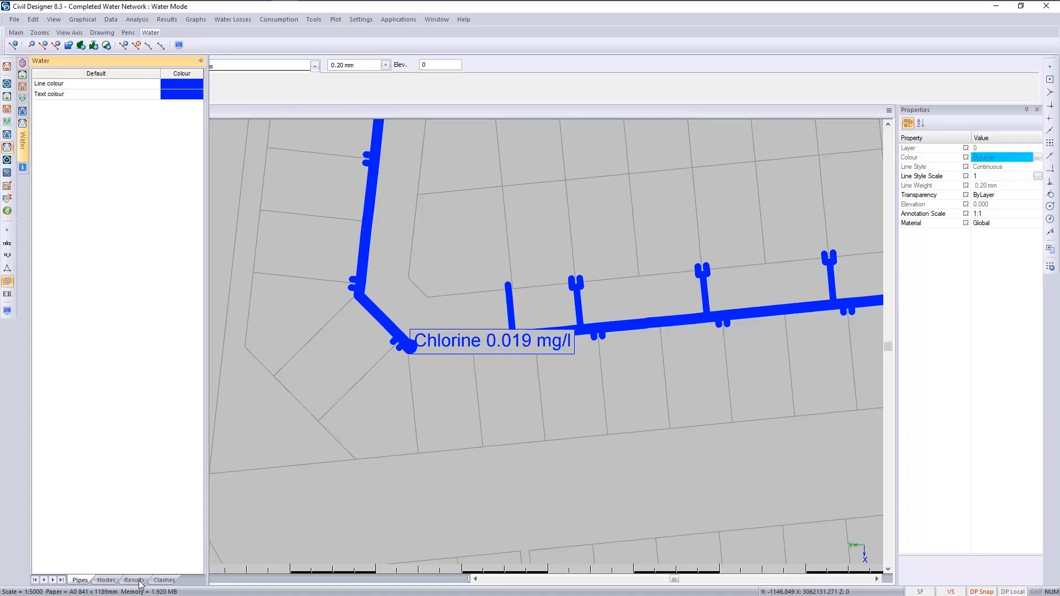
# Step: Expand Latest Time Simulation in Results and select the 04:00 time step
pyautogui.click(133, 580)
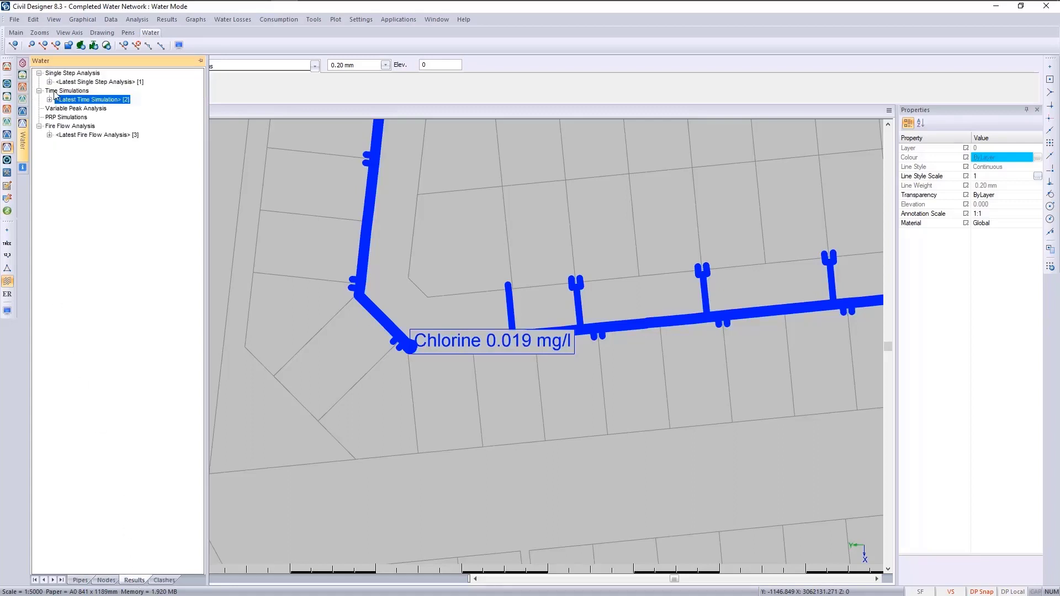
pyautogui.click(48, 99)
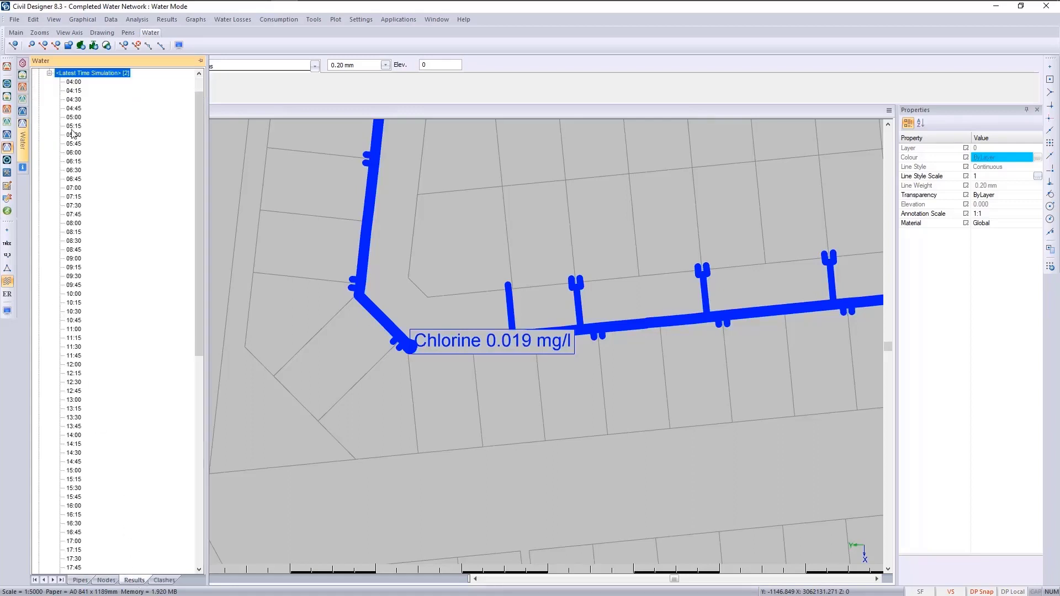
pyautogui.click(73, 285)
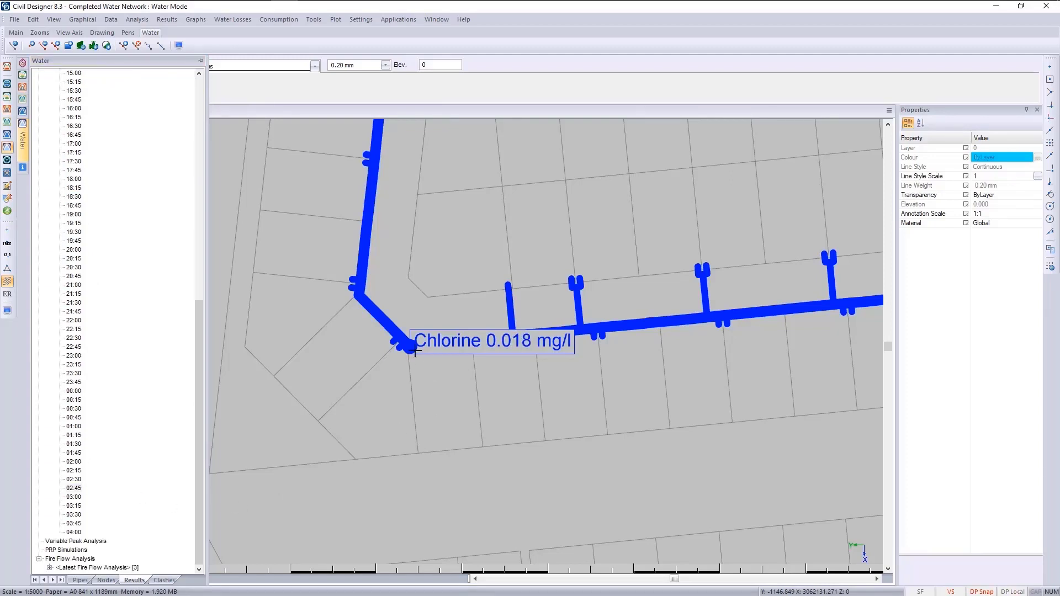
# Step: Display node 344's chlorine result graph through Water Operations, then close it
pyautogui.rightClick(415, 341)
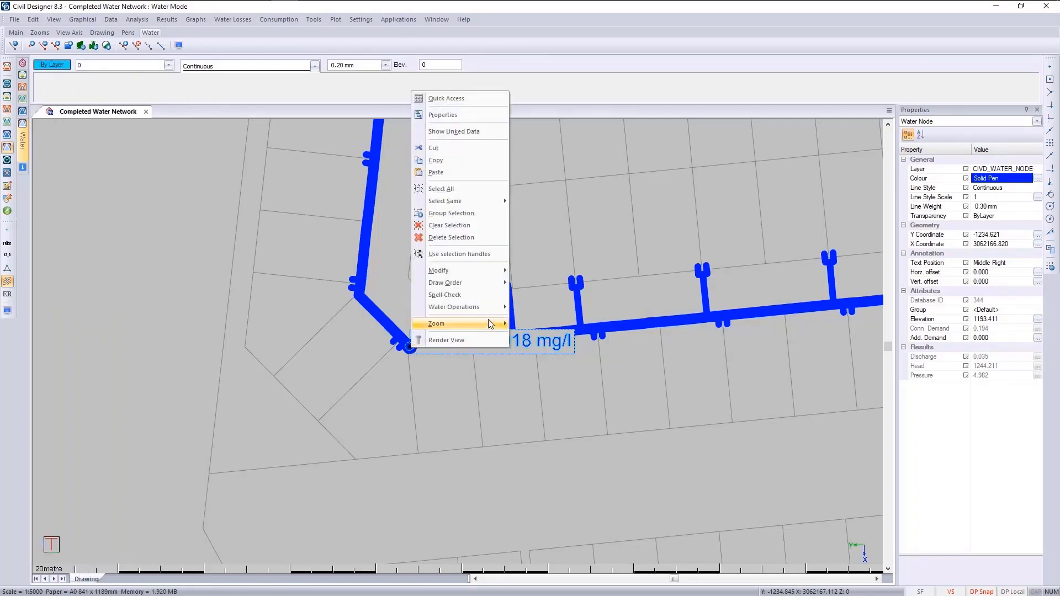
pyautogui.moveTo(454, 307)
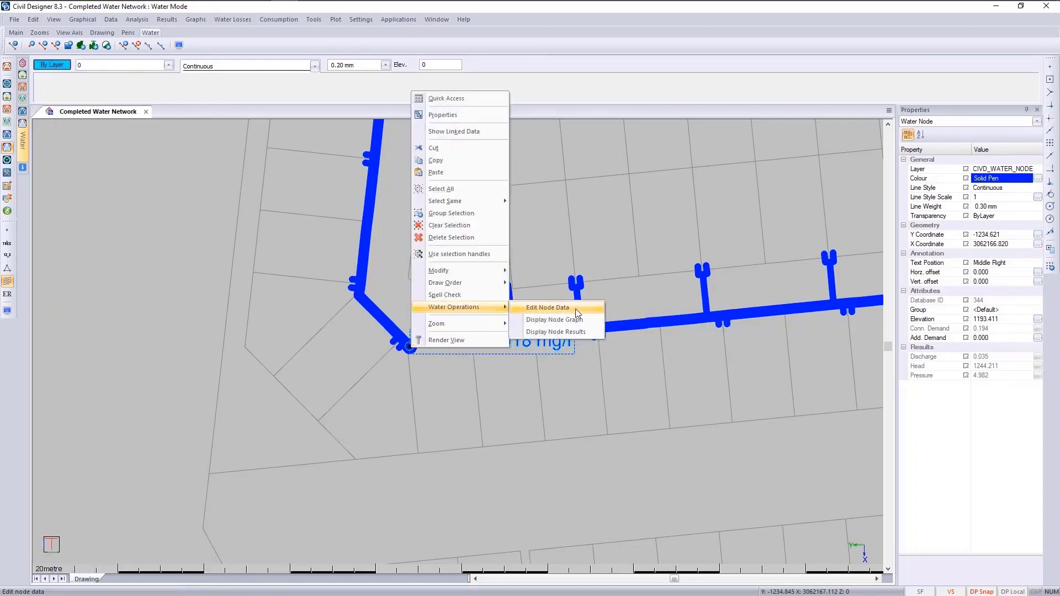
pyautogui.moveTo(554, 320)
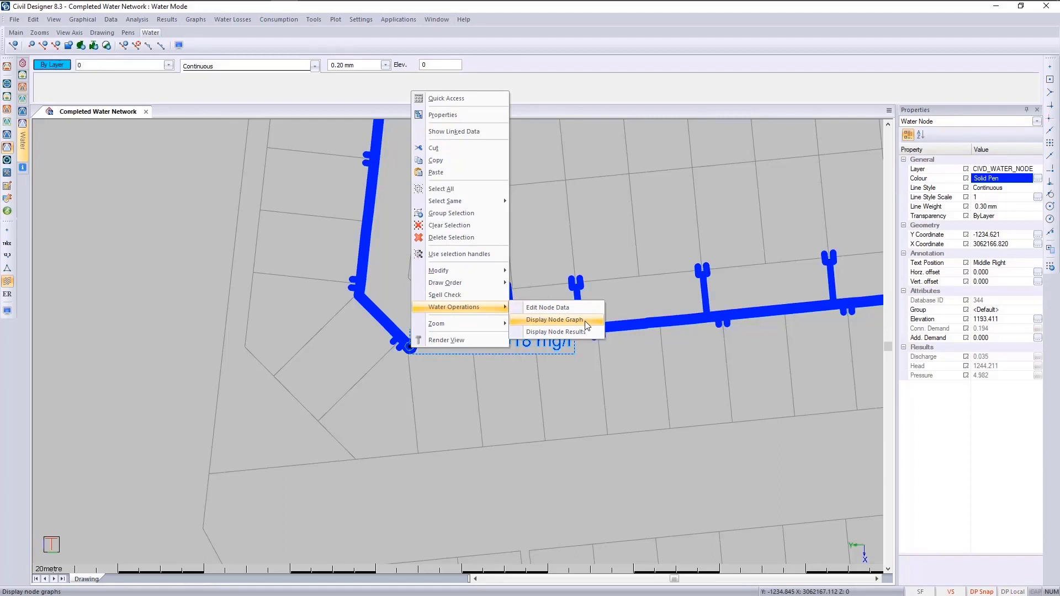
pyautogui.click(556, 331)
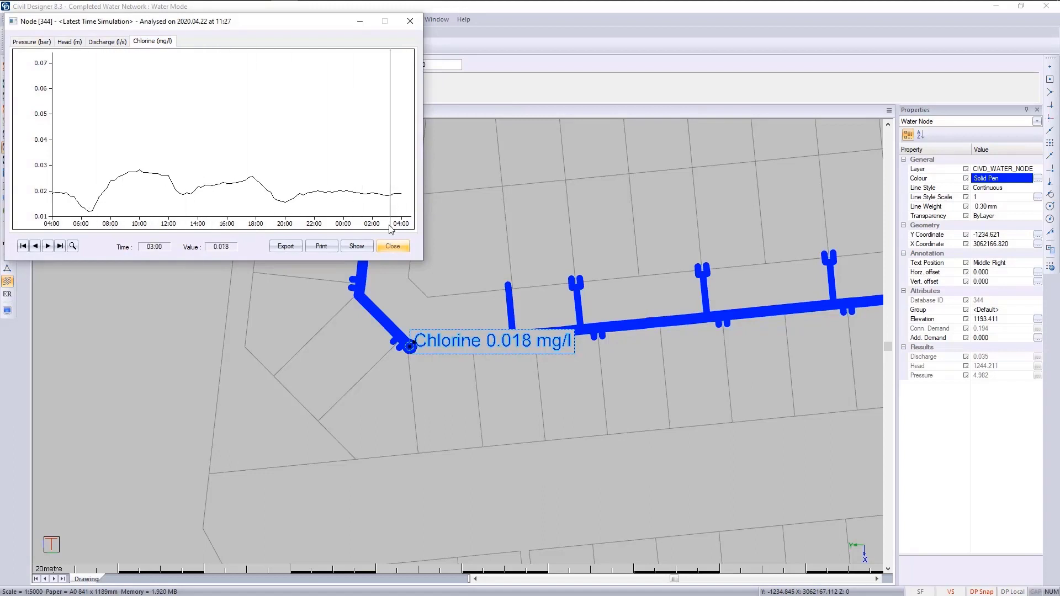
pyautogui.click(392, 246)
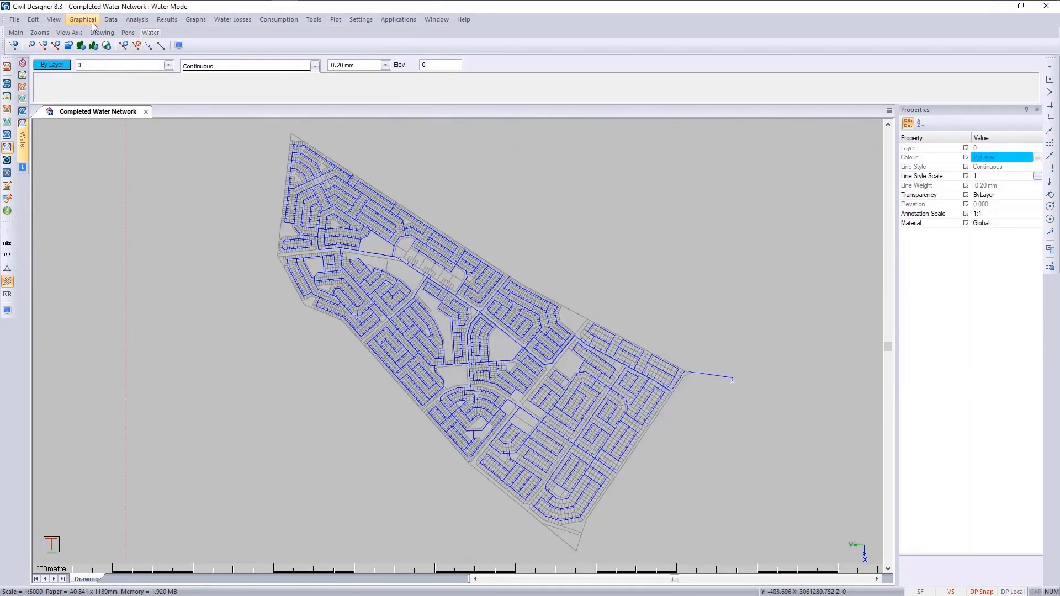
# Step: Reopen the time simulation's water quality settings and enable the Pattern for source 1
pyautogui.click(136, 19)
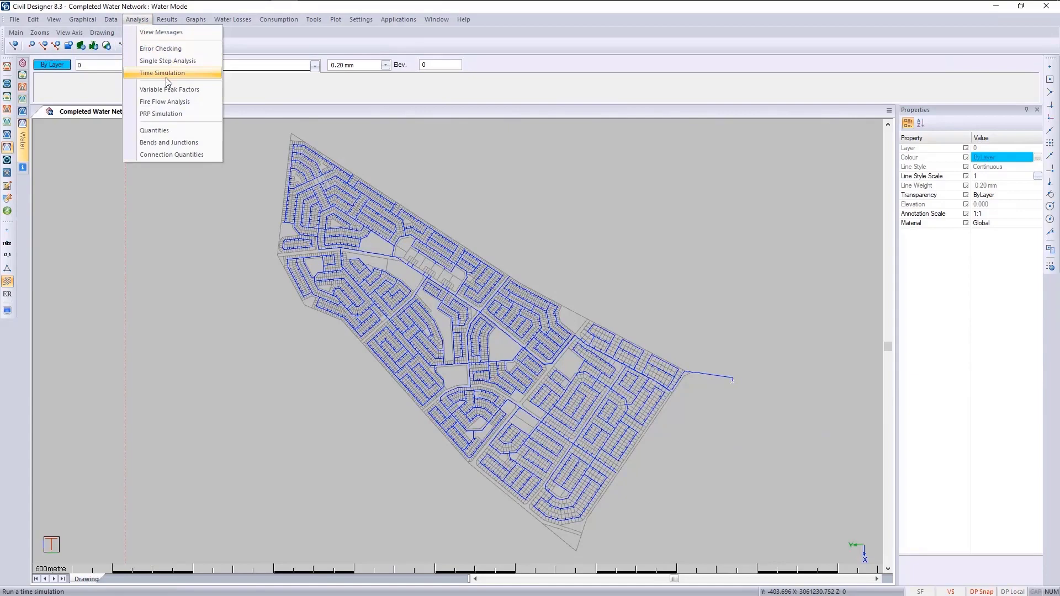
pyautogui.click(162, 73)
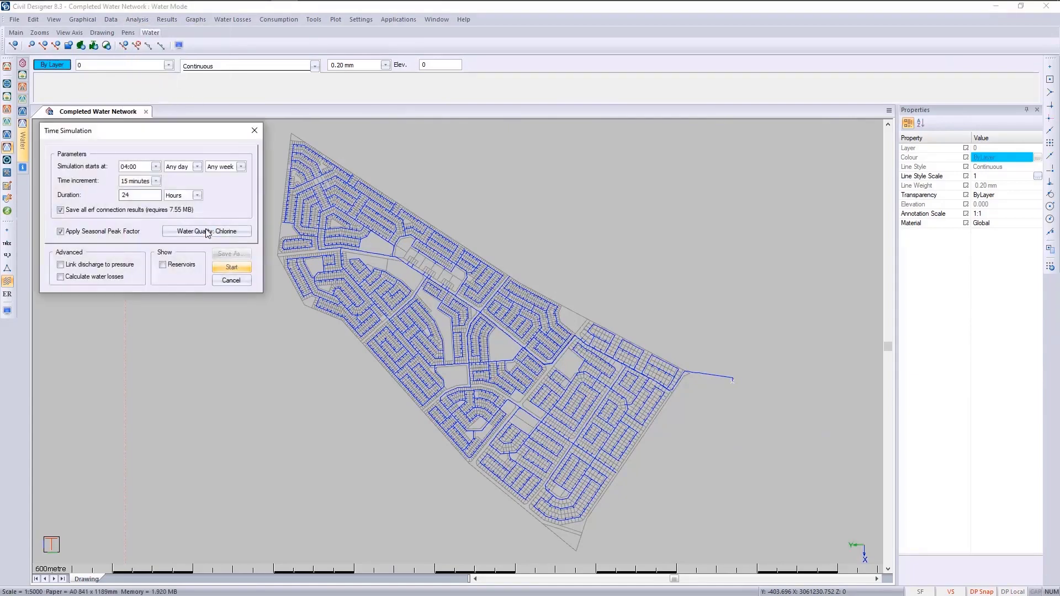
pyautogui.click(207, 231)
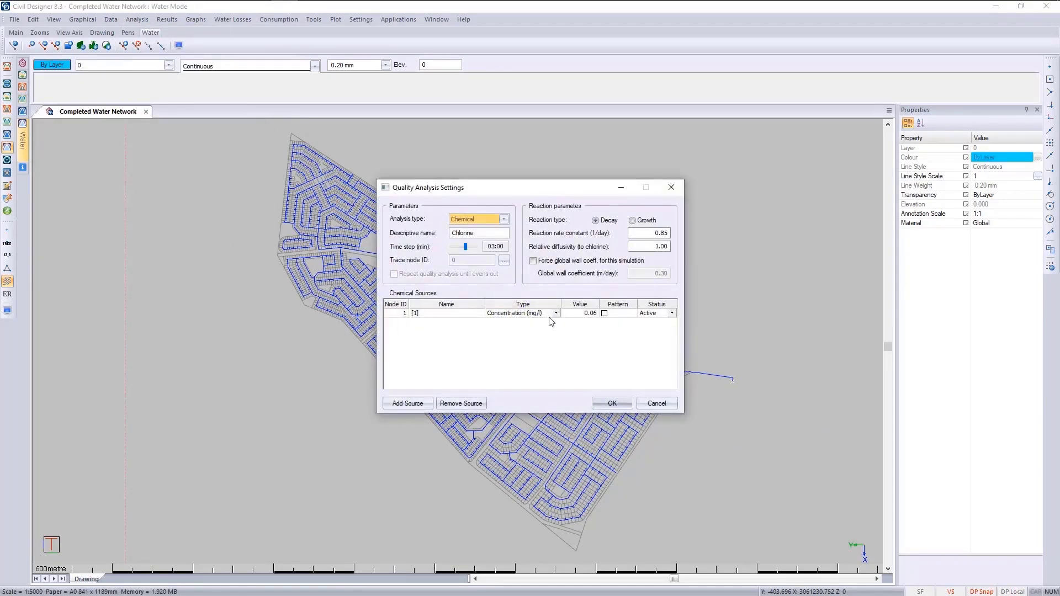
pyautogui.click(604, 313)
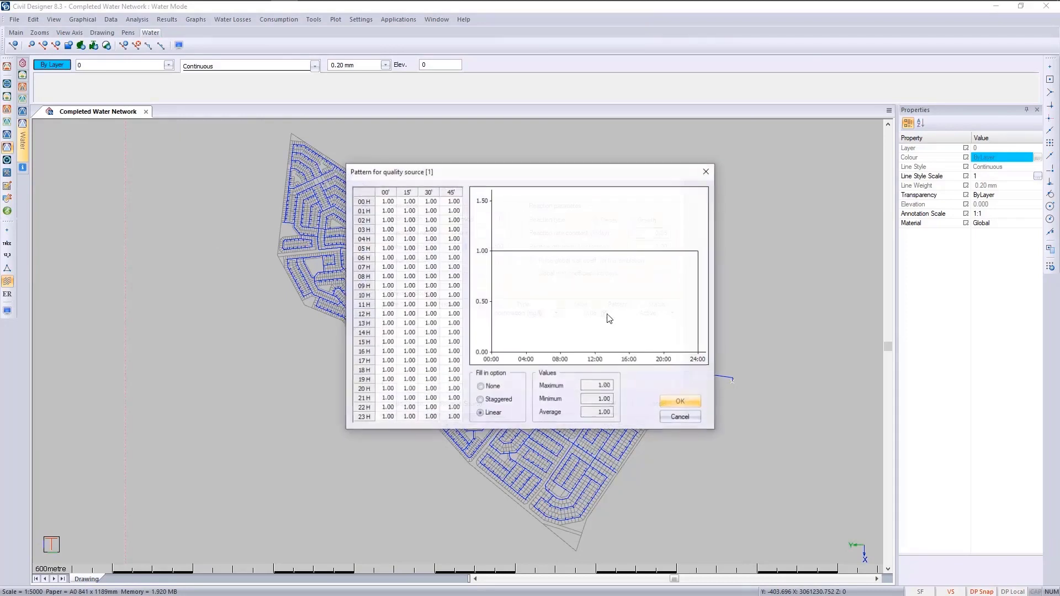